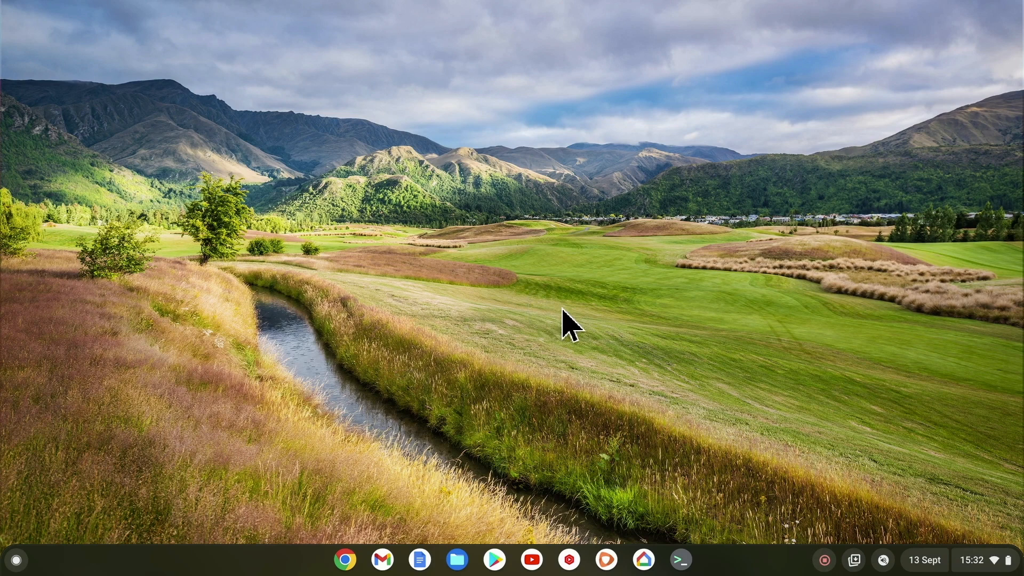
mouse_move(693, 530)
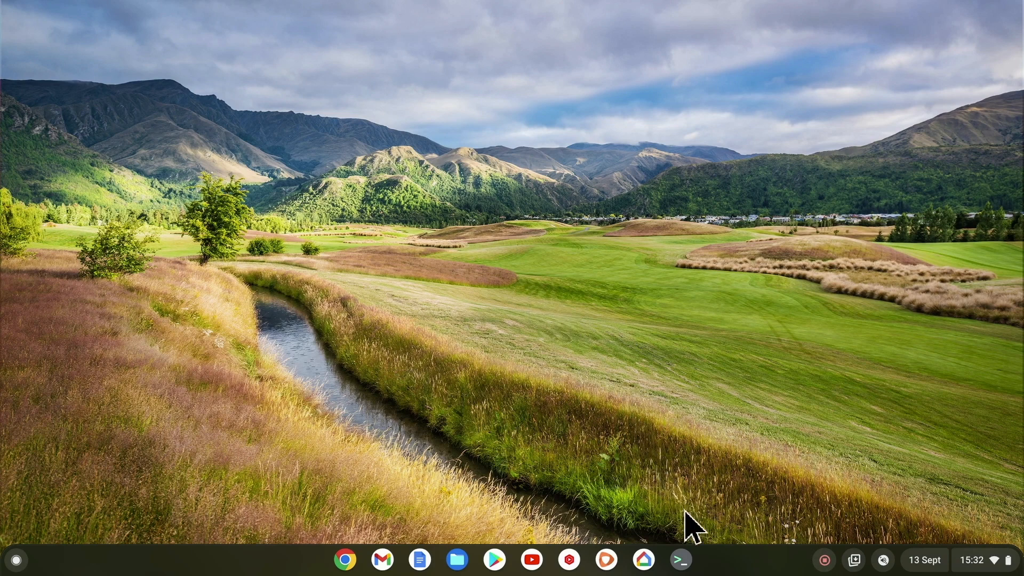
Start a shell session in the penguin Linux container from the Terminal app.
click(679, 560)
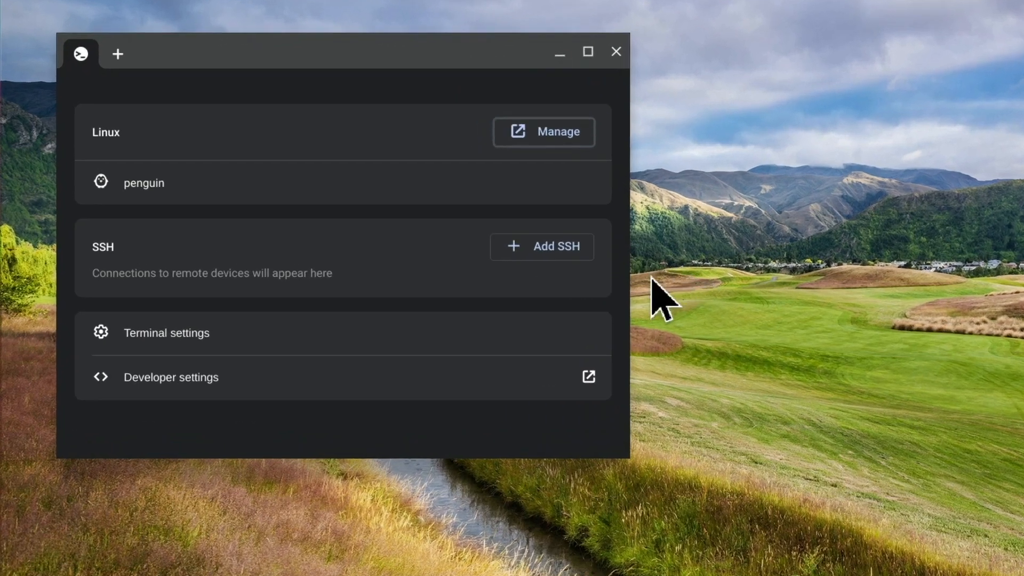
click(144, 183)
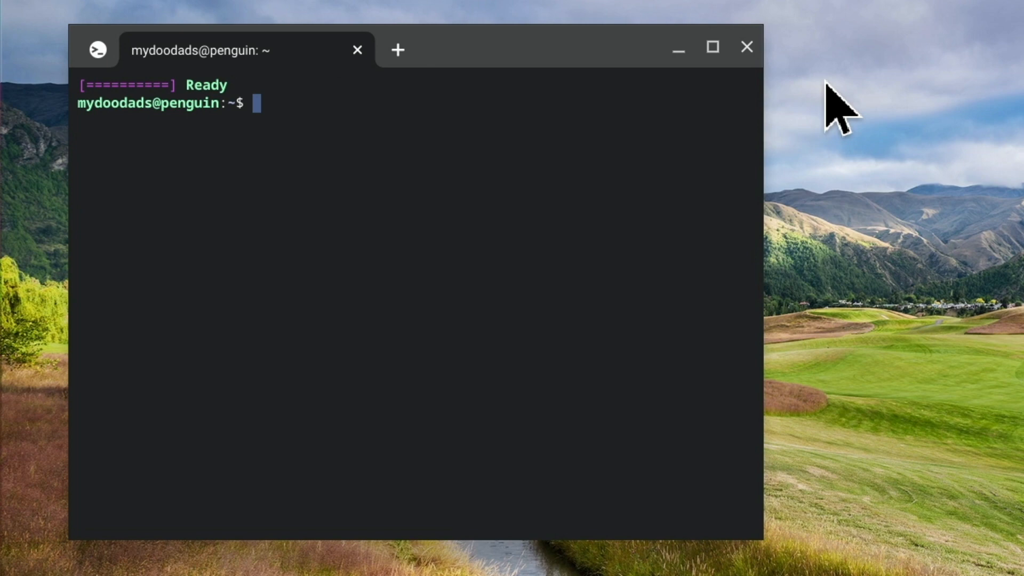
Refresh the package lists with 'sudo apt-get update'.
text(sudo)
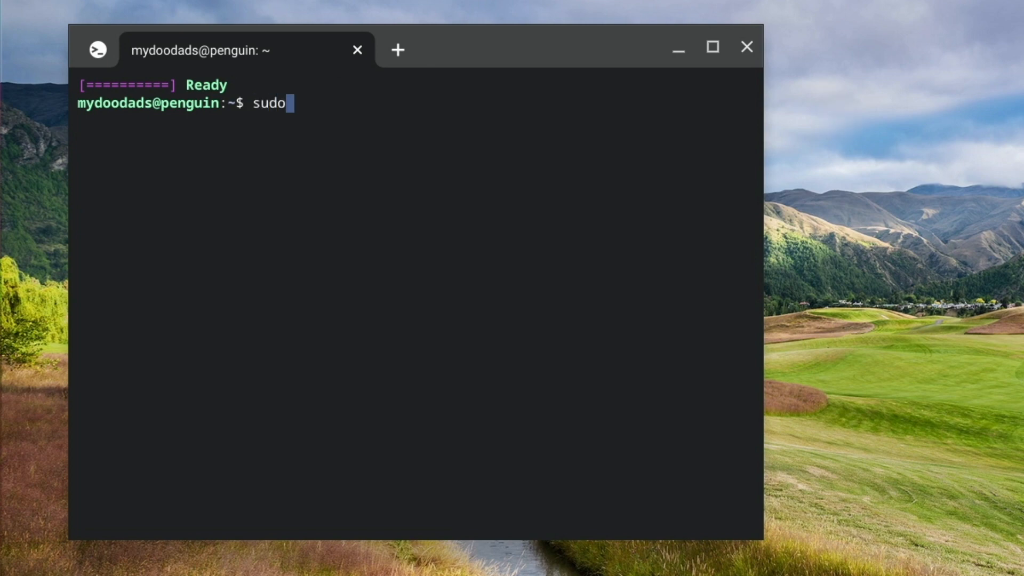
text(apt-ge)
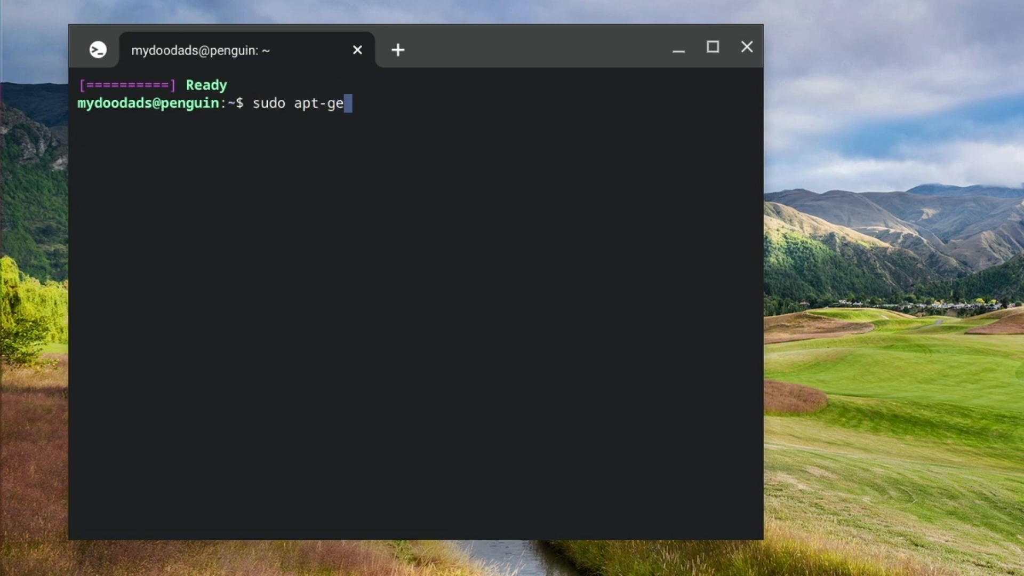
text(t upda)
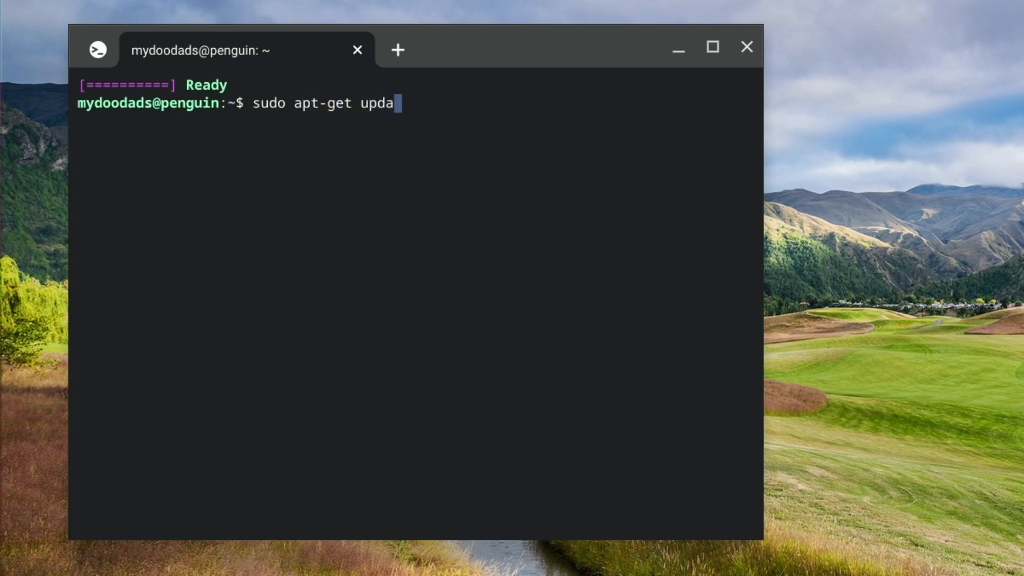
key(Return)
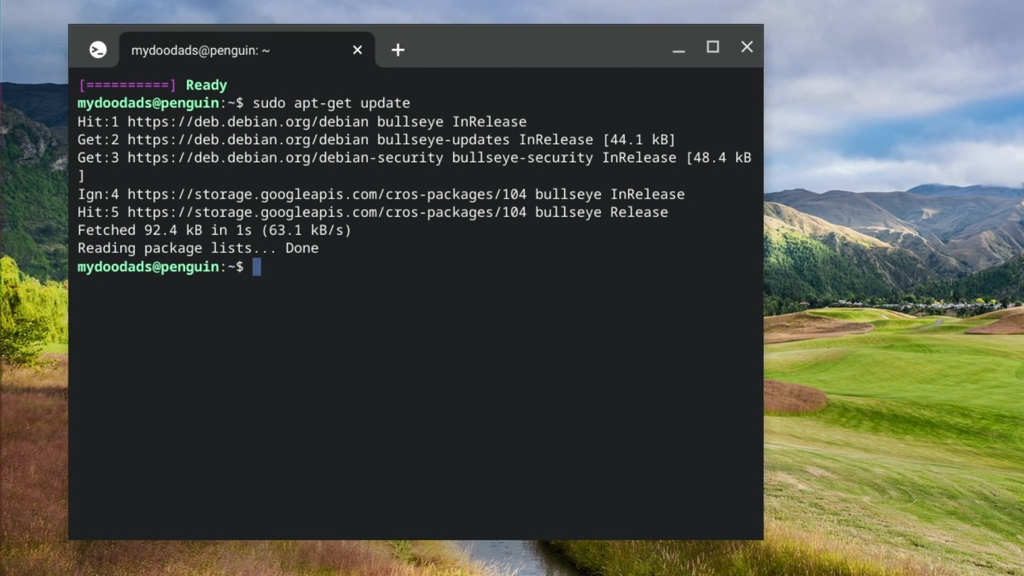
Run 'sudo apt-get dist-upgrade', which reports 0 packages upgraded.
text(sudo apt)
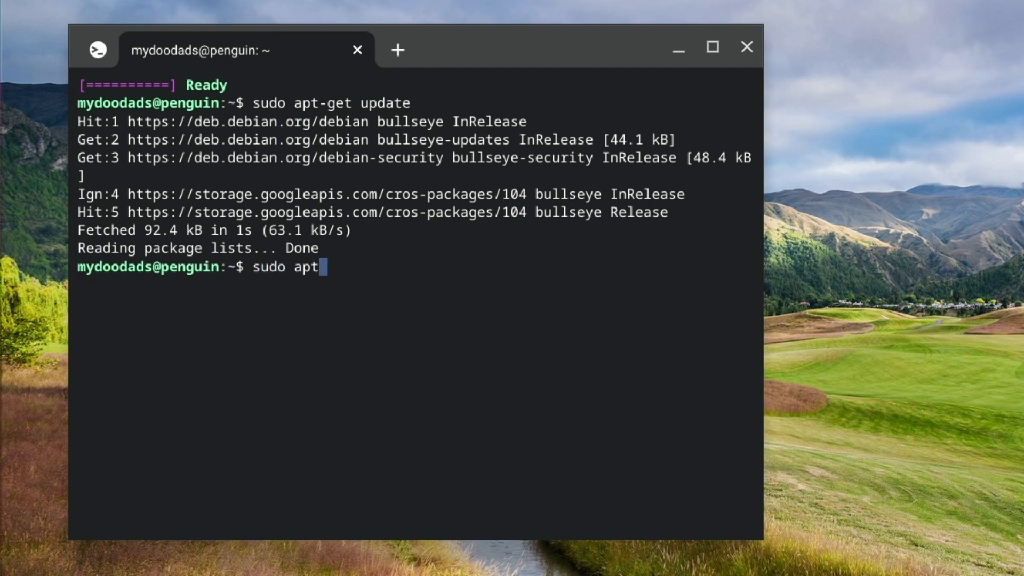
text(-get)
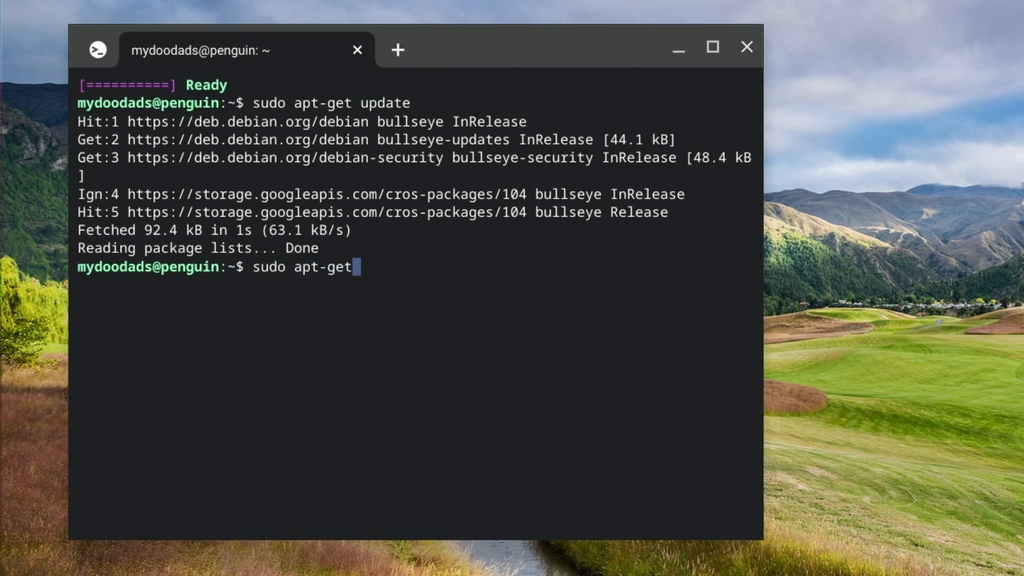
text(dist)
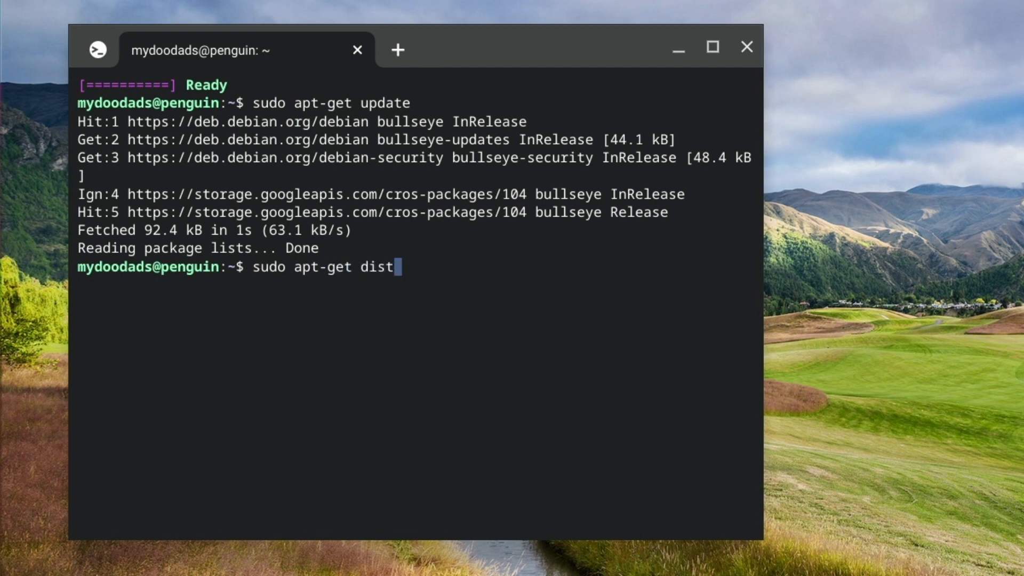
text(-upg)
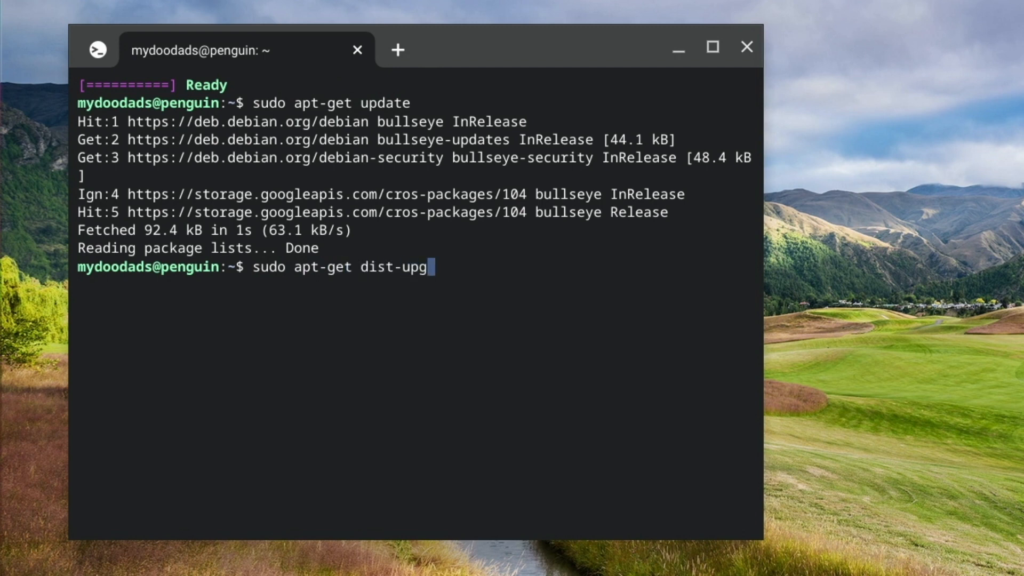
text(rade)
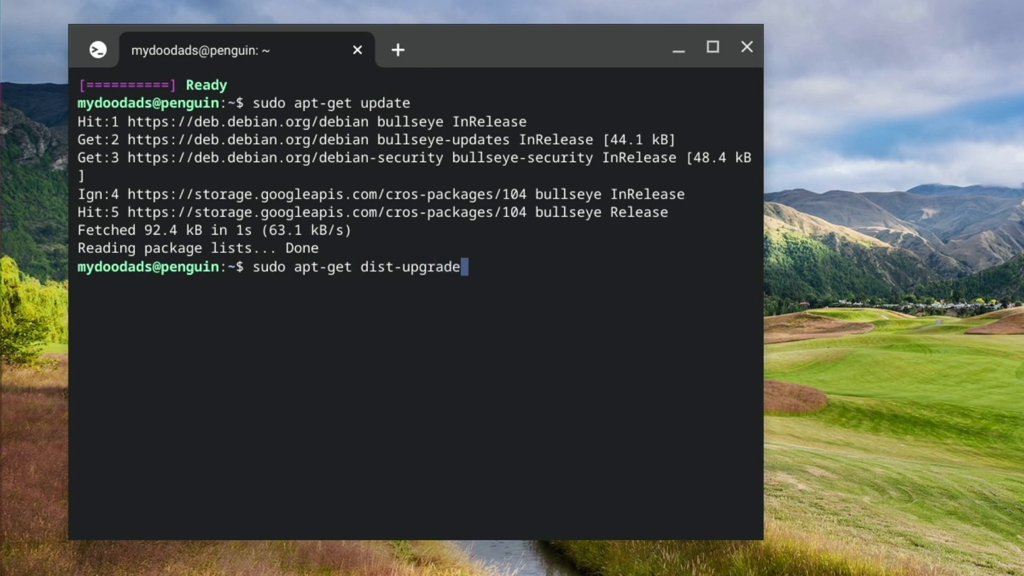
key(Return)
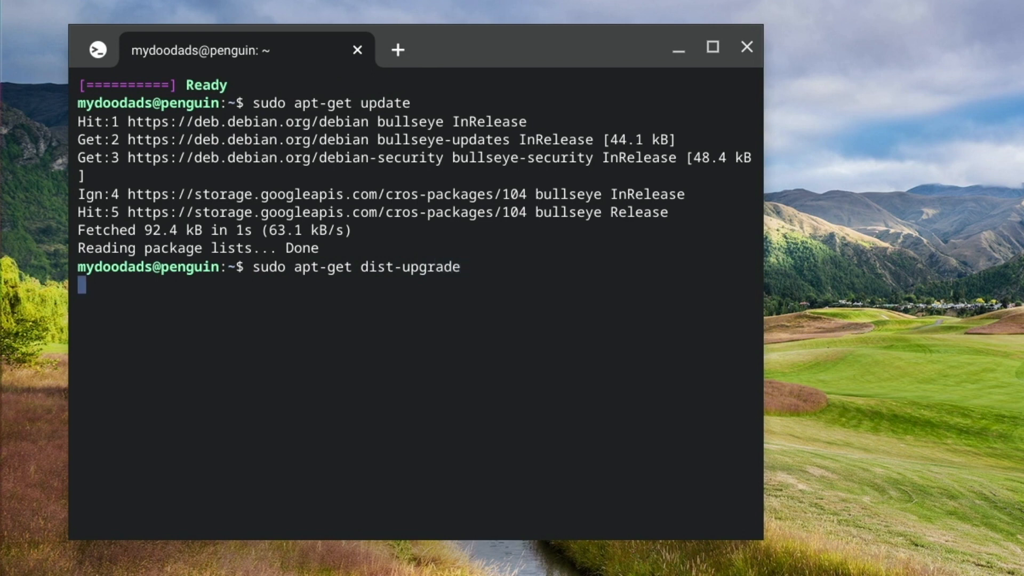
key(Return)
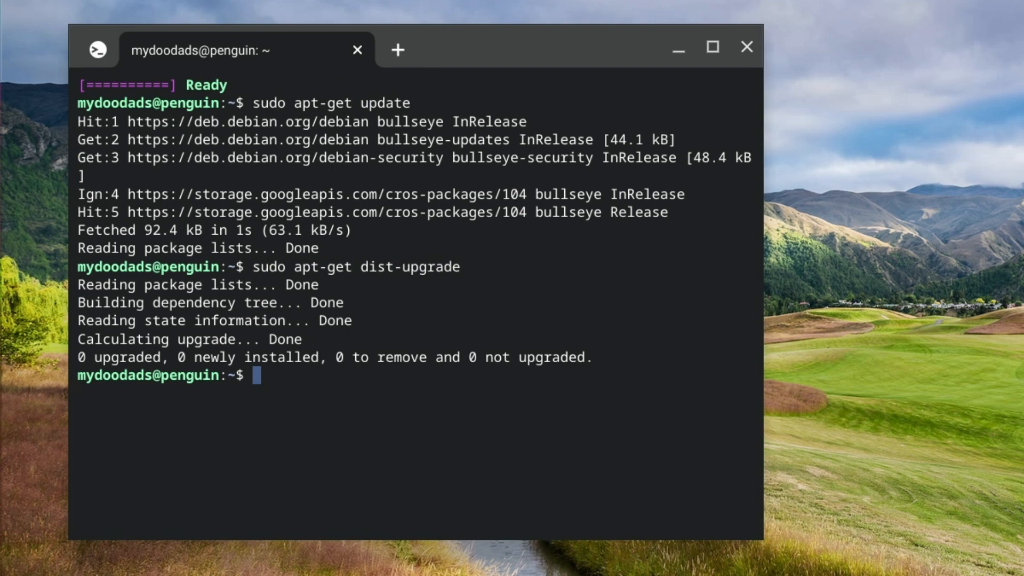
Run 'sudo flatpak install flathub org.mozilla.Thunderbird' to request the install.
text(s)
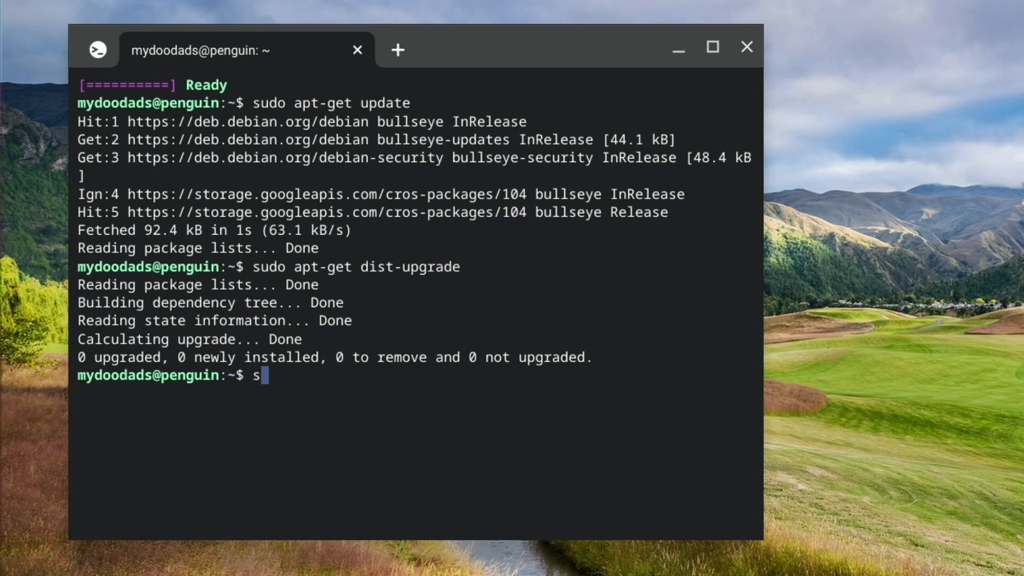
text(udo fl)
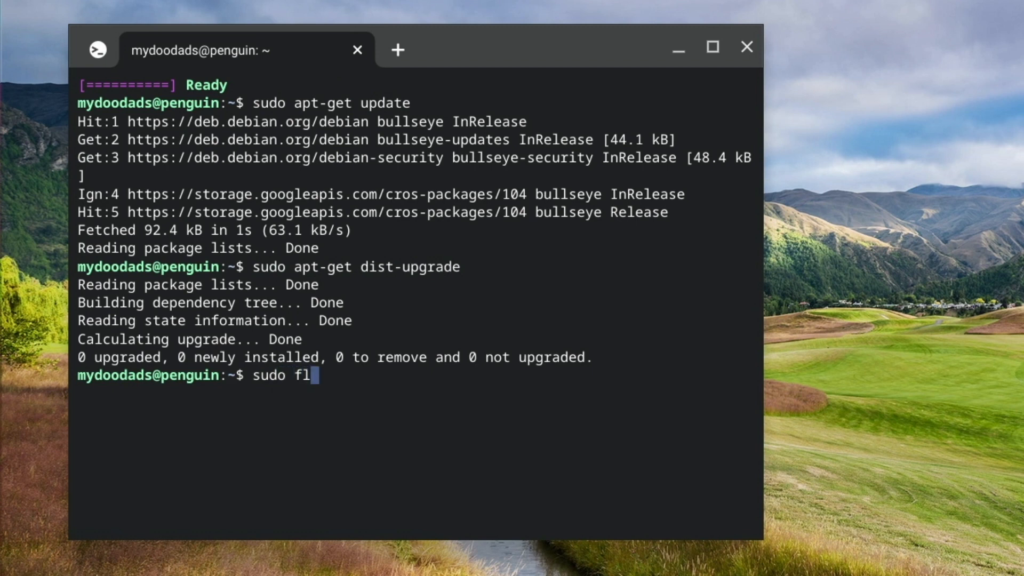
text(atpak)
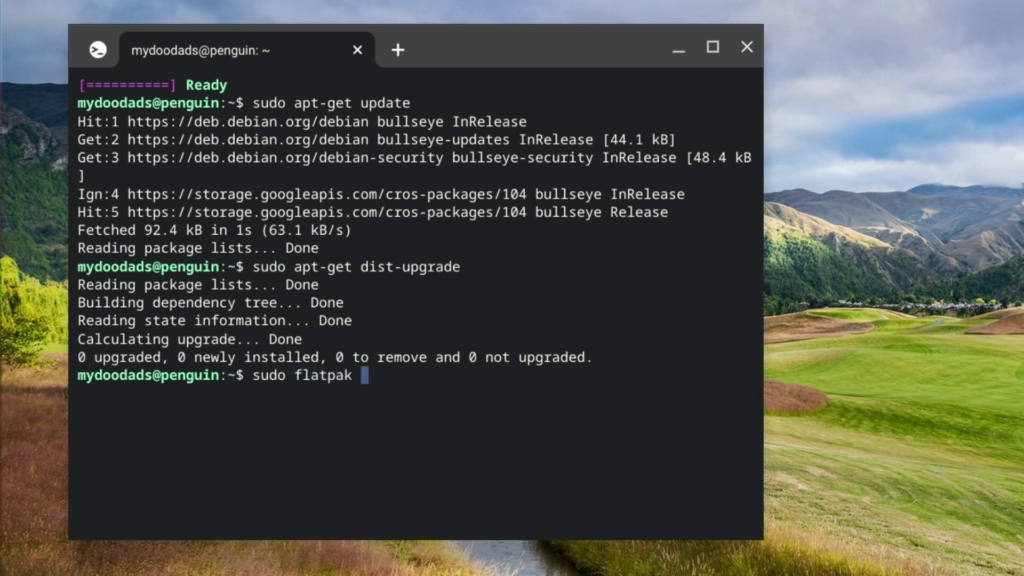
text(install)
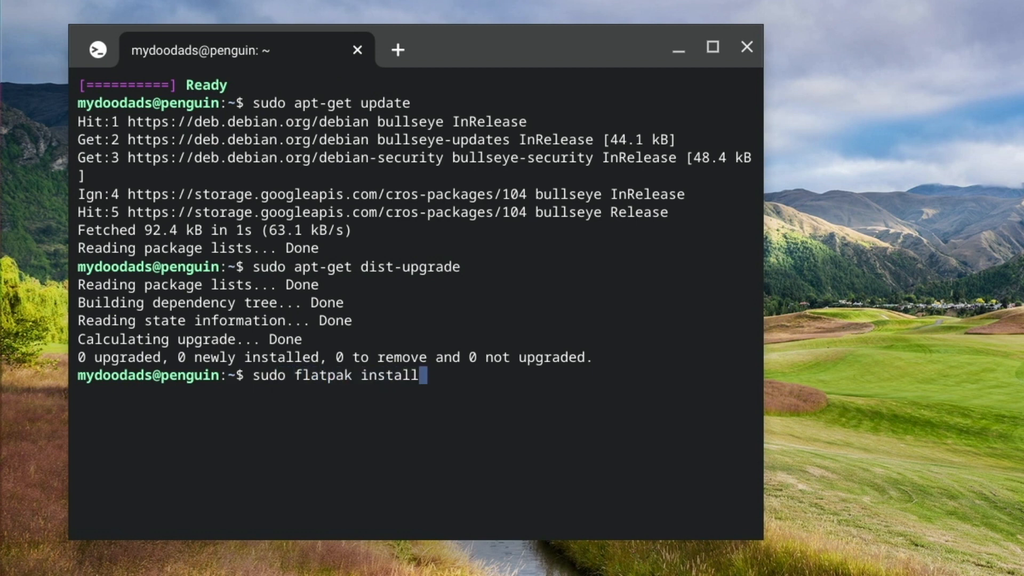
text(flat)
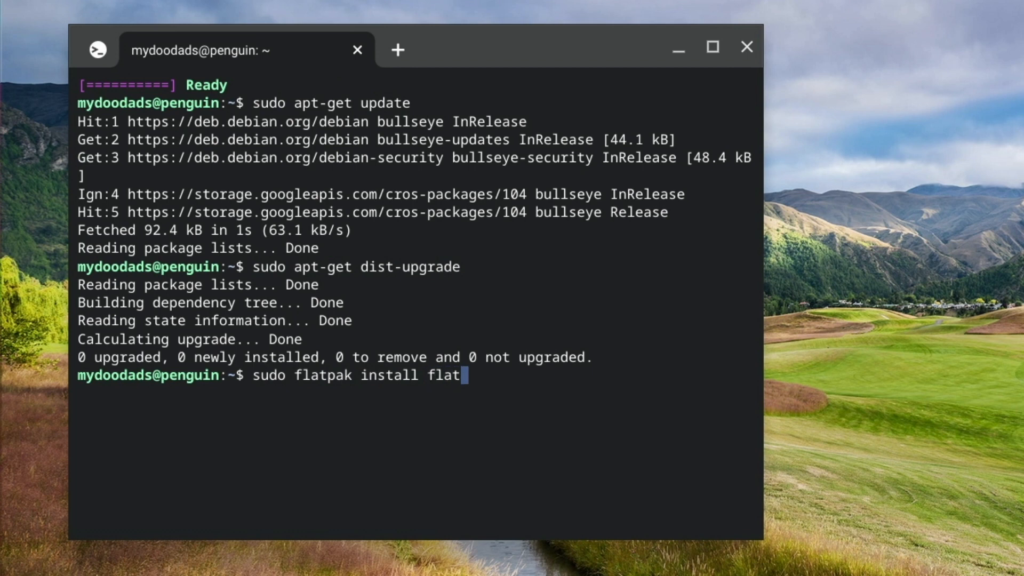
text(hub o)
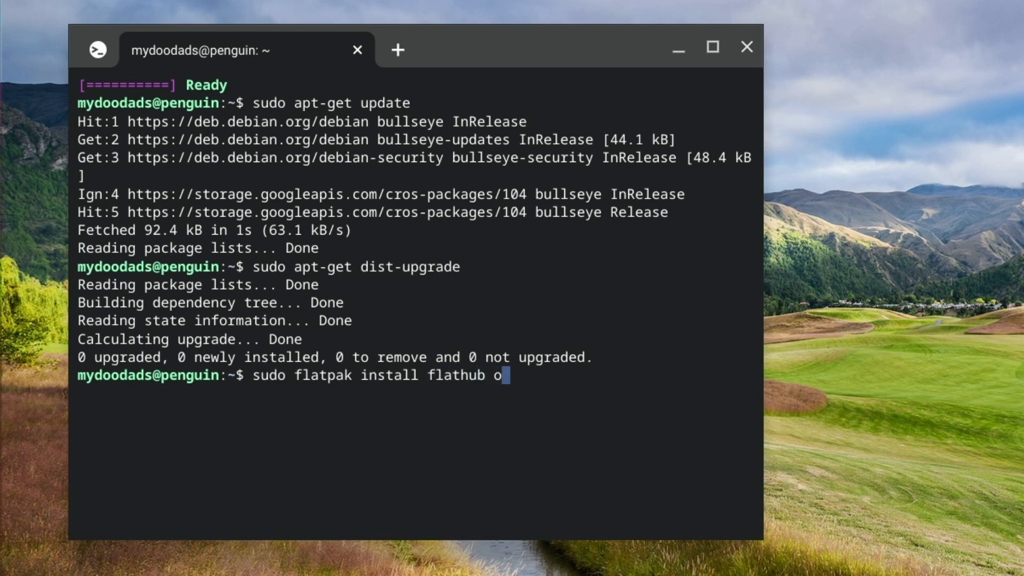
text(rg.m)
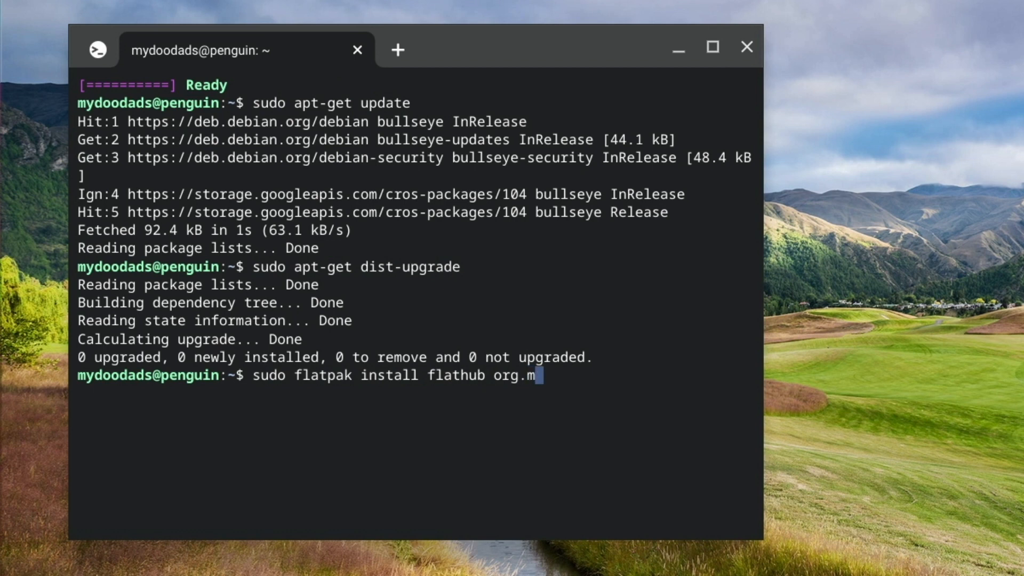
text(ozilla)
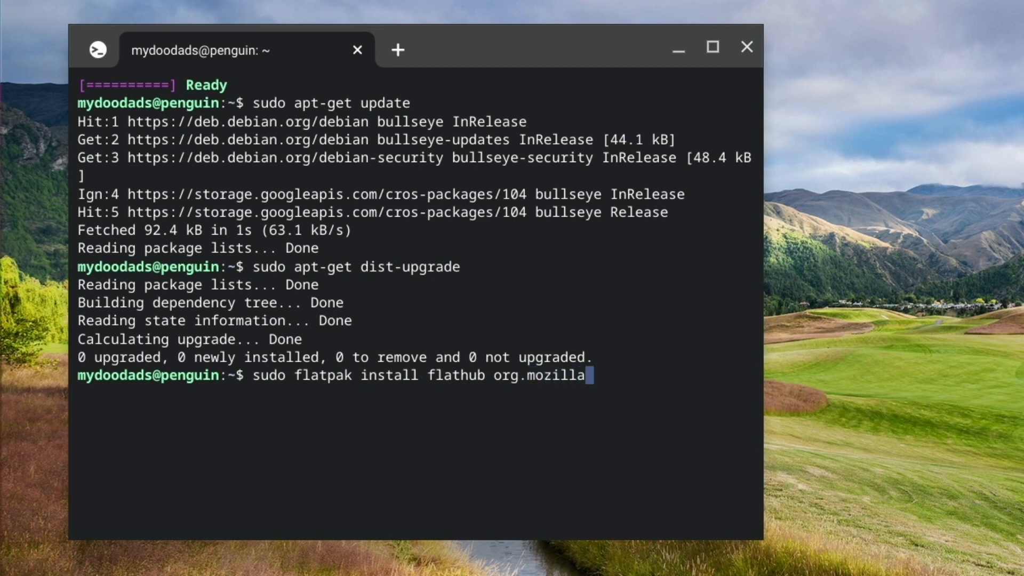
text(Thu)
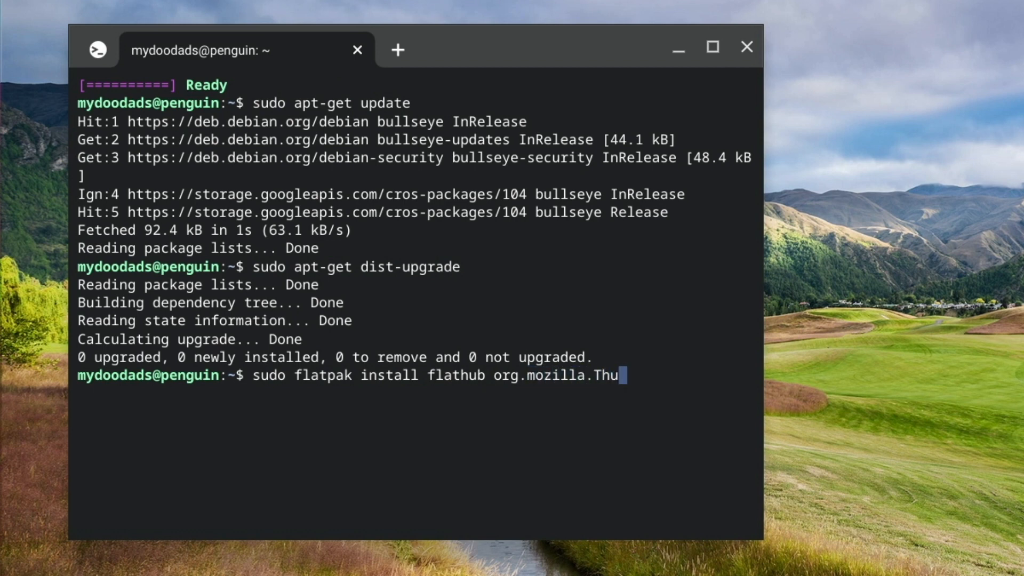
text(nder)
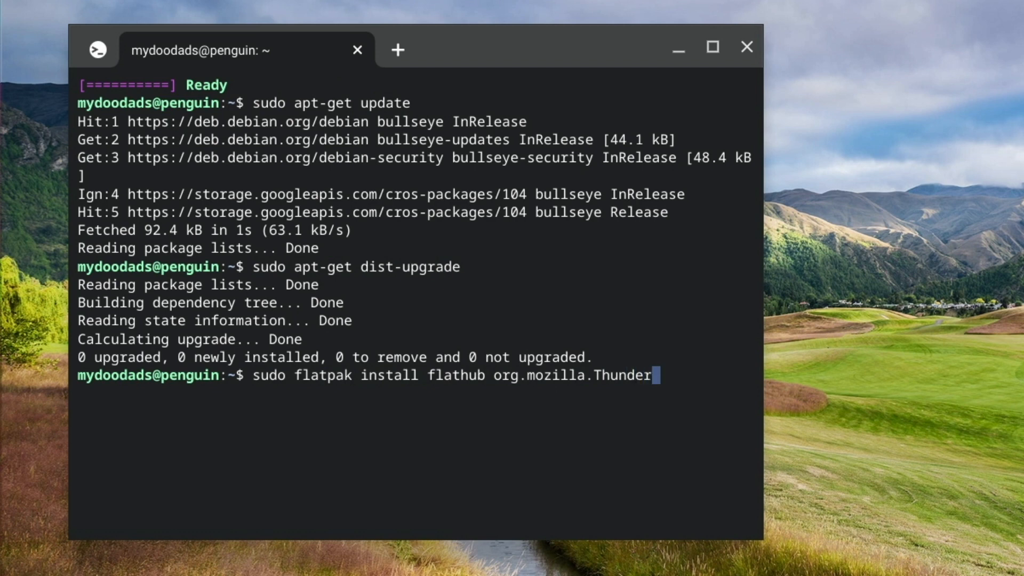
text(bird)
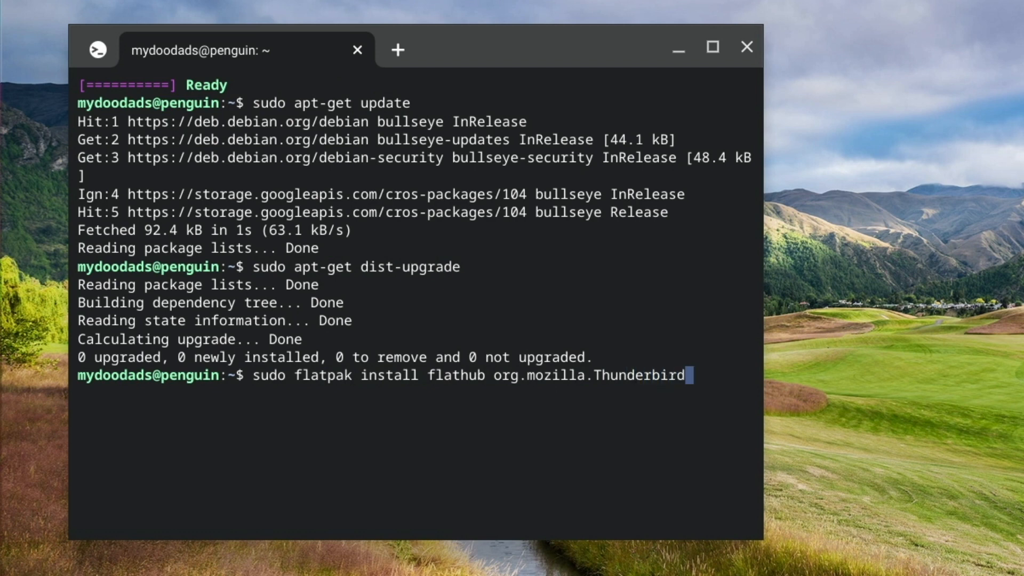
key(Return)
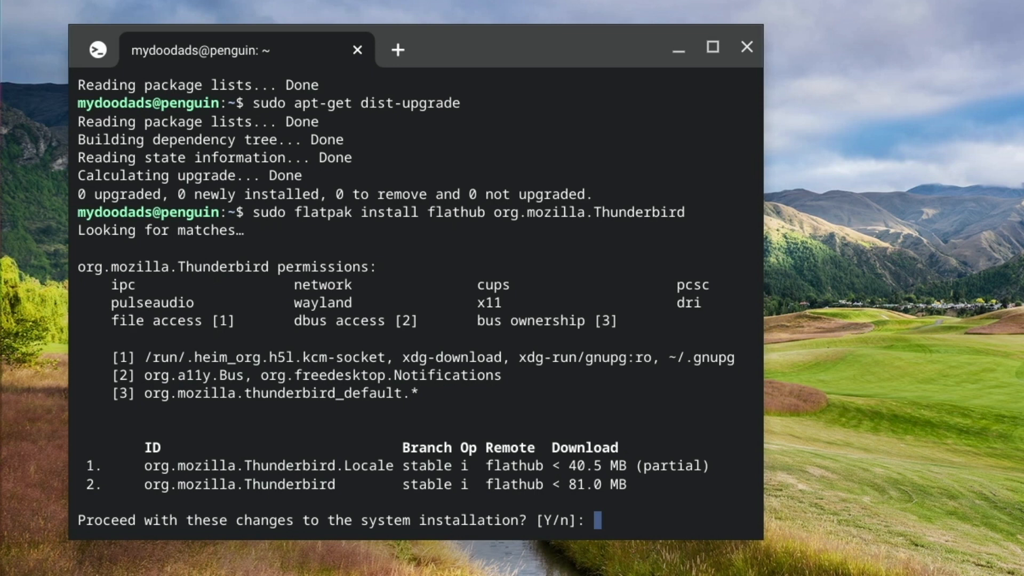
Confirm with 'y' to install Thunderbird and its locale, then exit and close the terminal.
text(y)
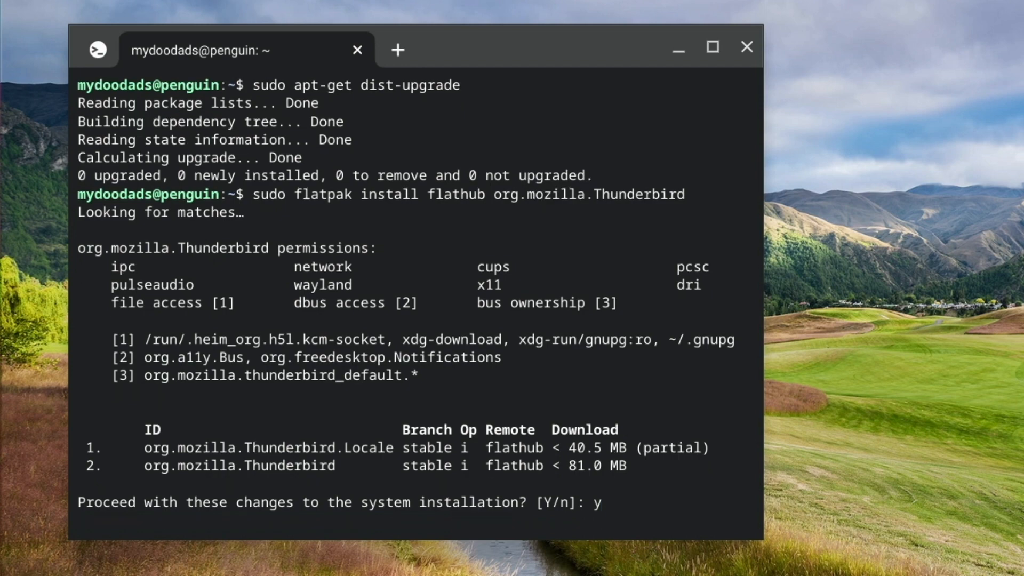
key(Return)
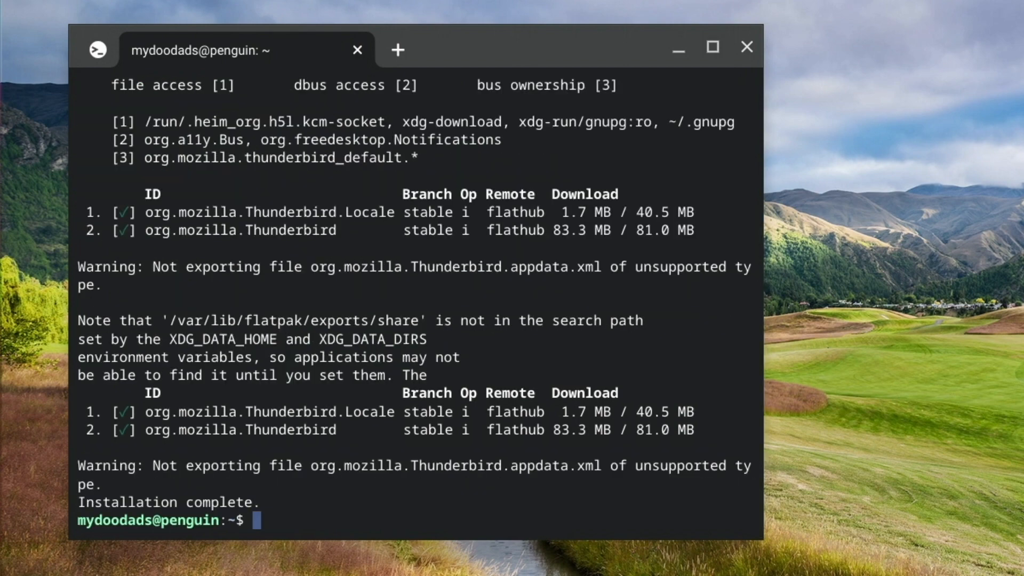
text(e)
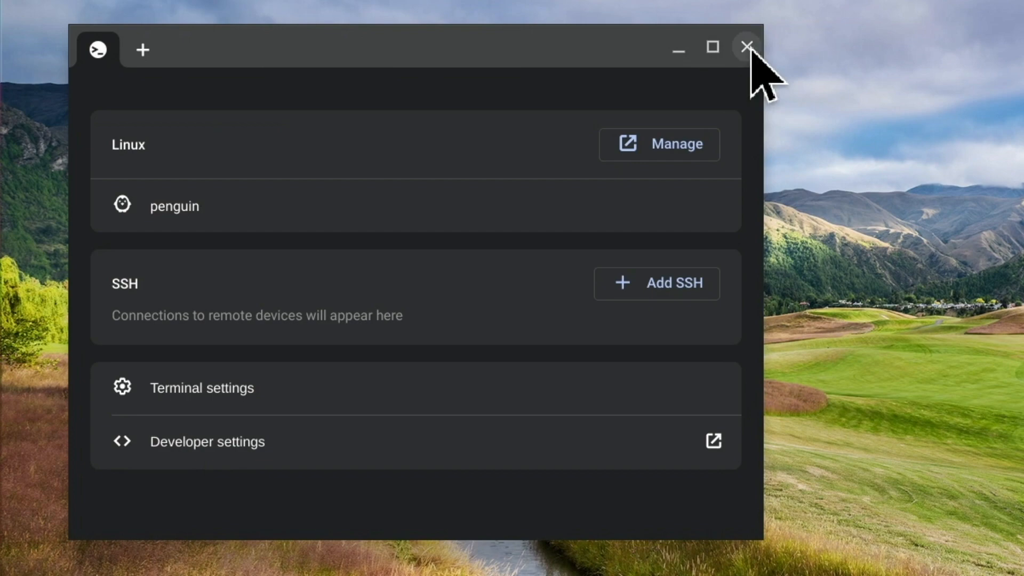
click(745, 48)
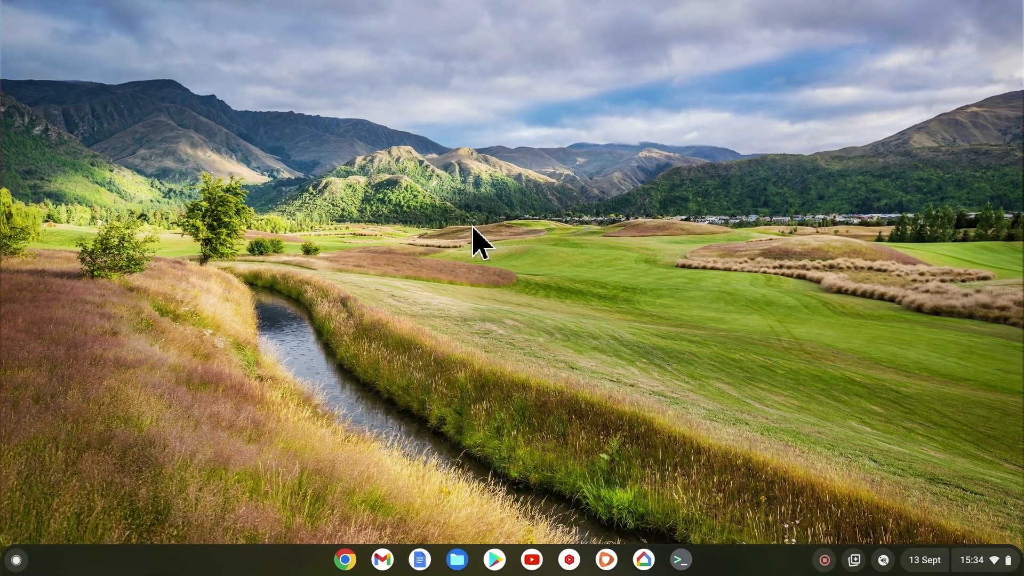
Launch the newly installed Thunderbird from the Launcher's Linux apps.
click(16, 560)
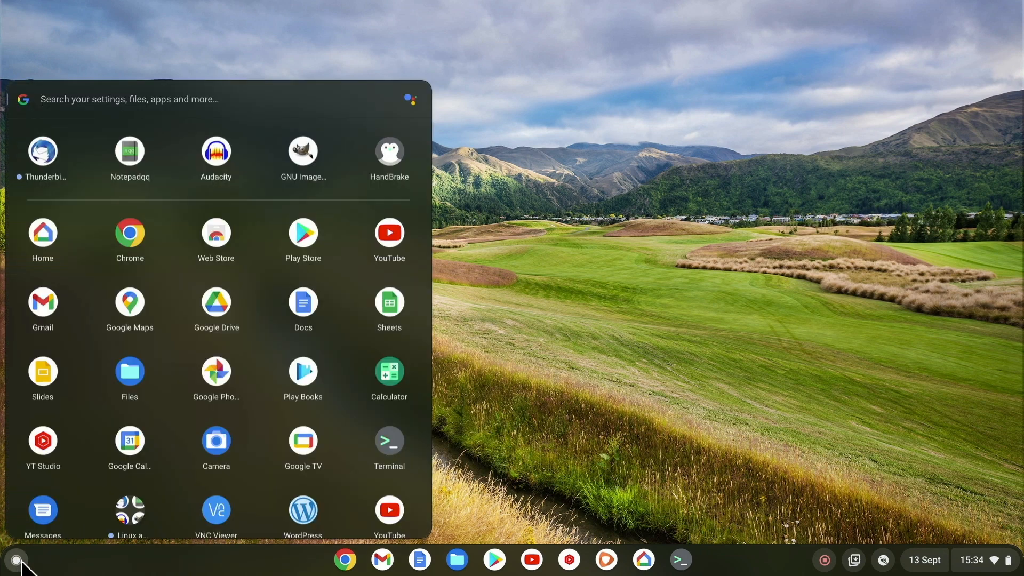
mouse_move(215, 375)
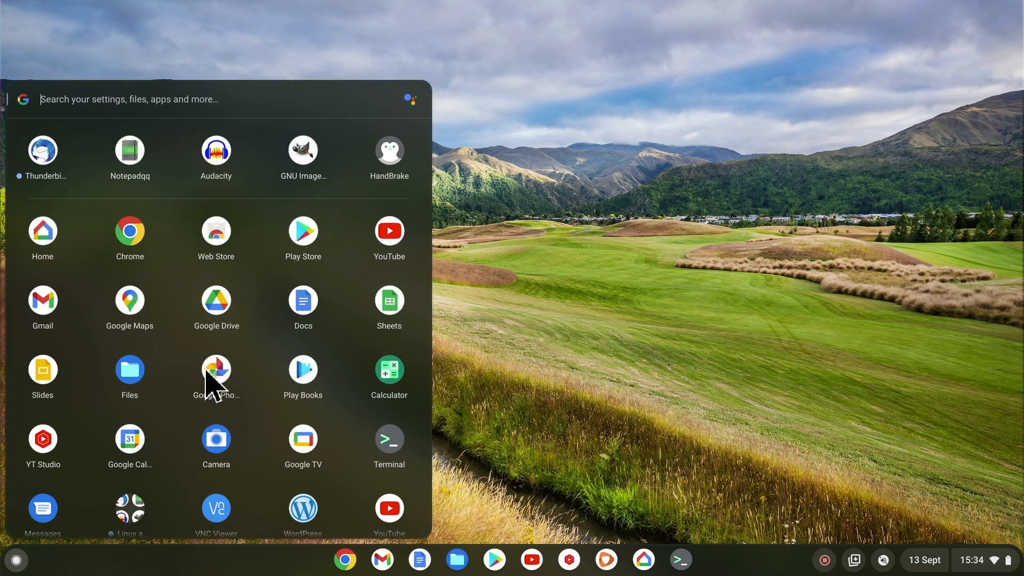
scroll(down, 3)
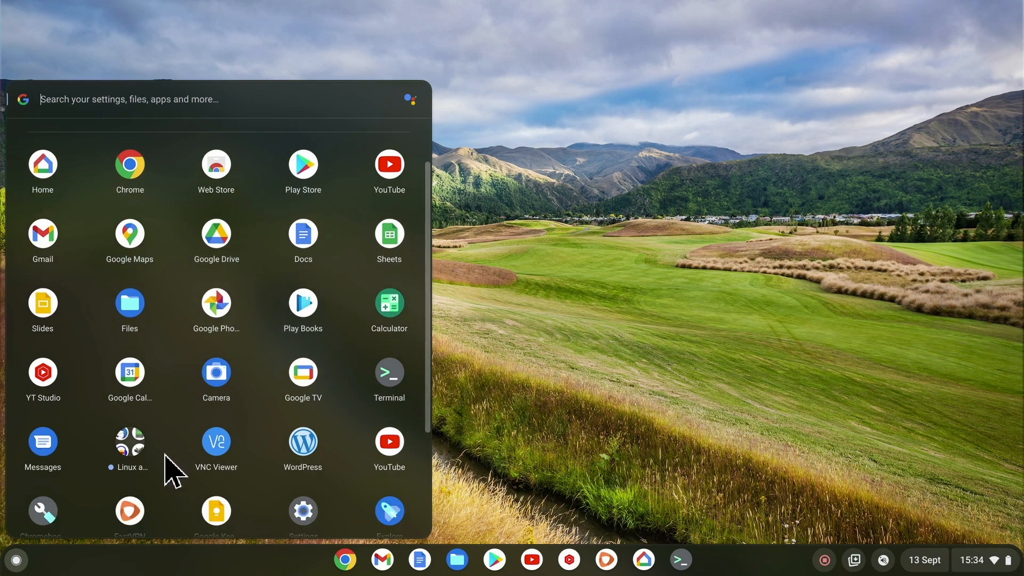
mouse_move(130, 450)
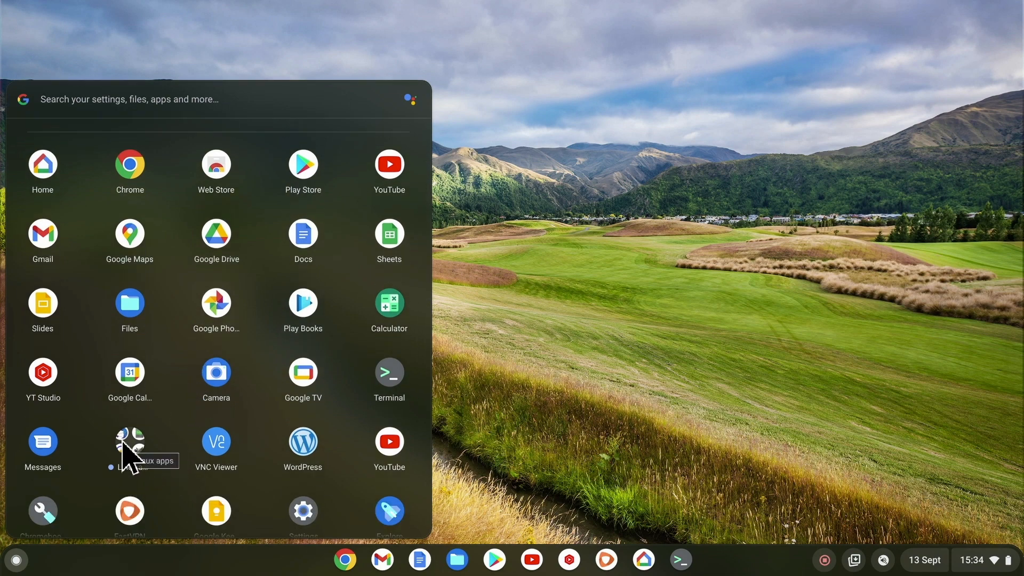
click(129, 449)
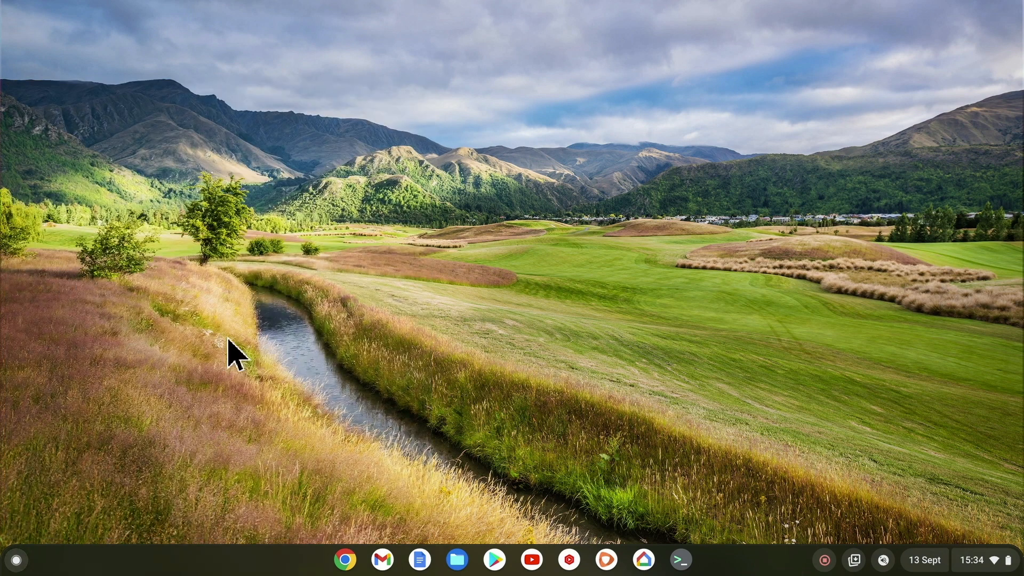
mouse_move(577, 283)
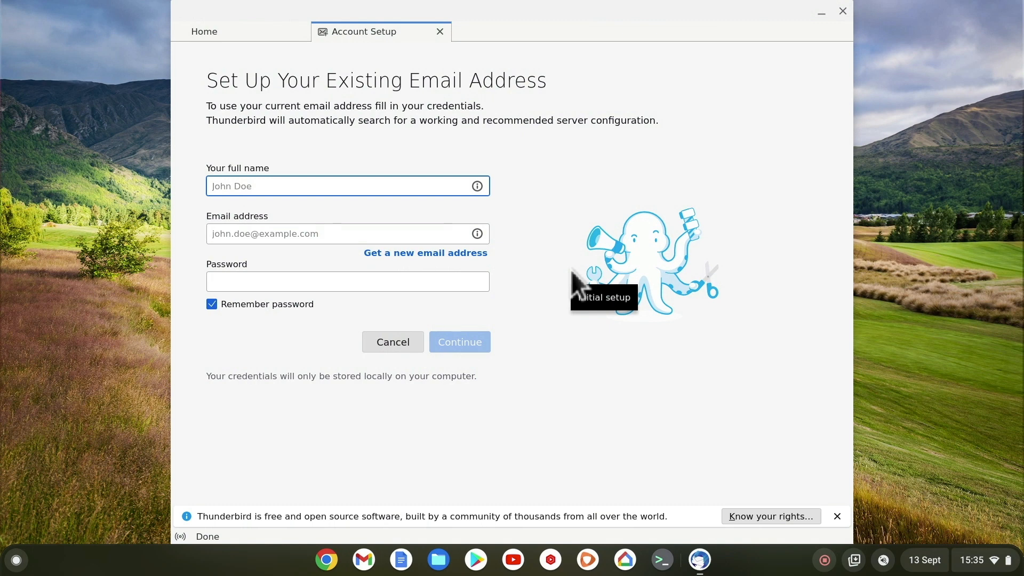
click(426, 253)
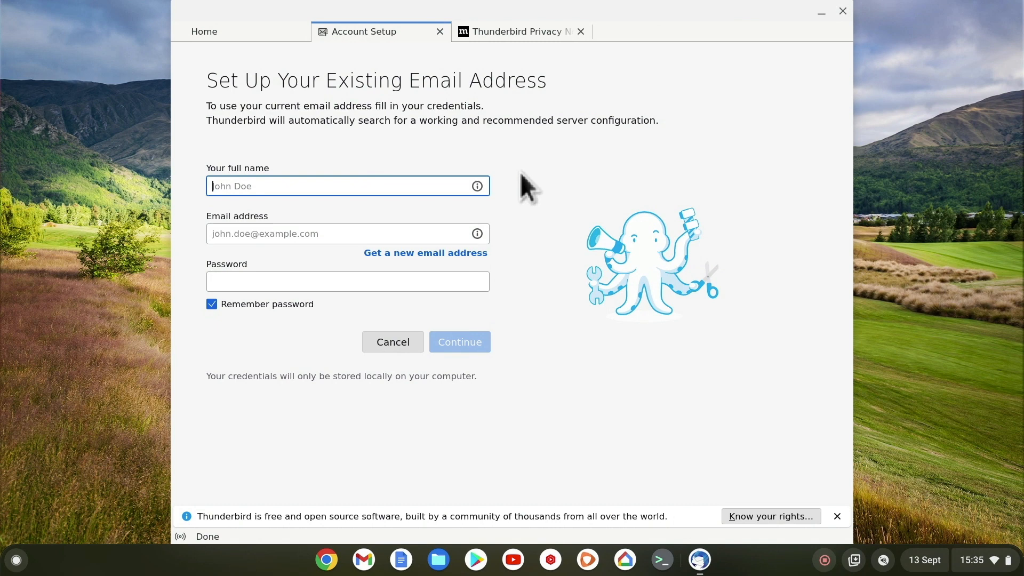
mouse_move(542, 190)
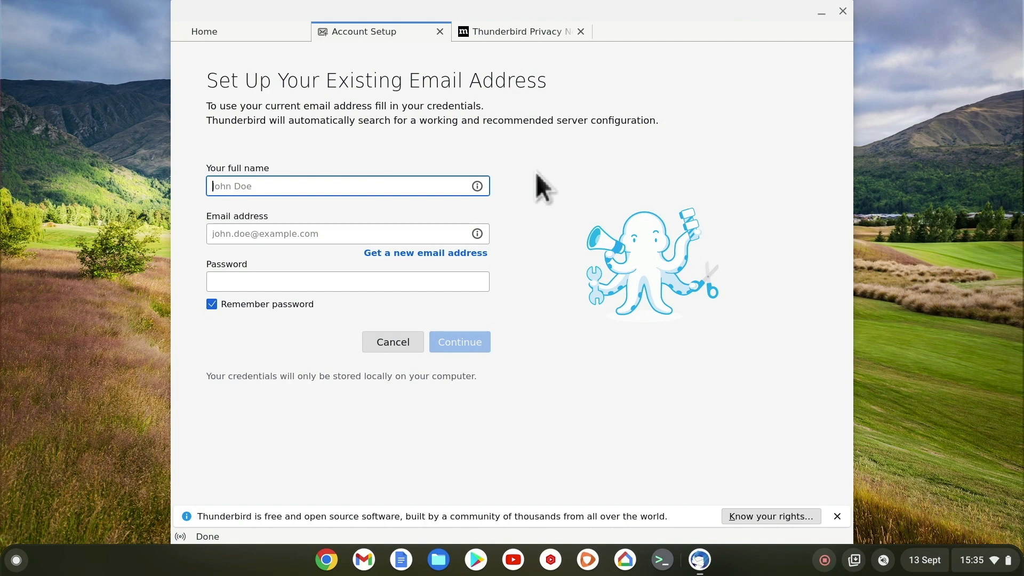
mouse_move(842, 12)
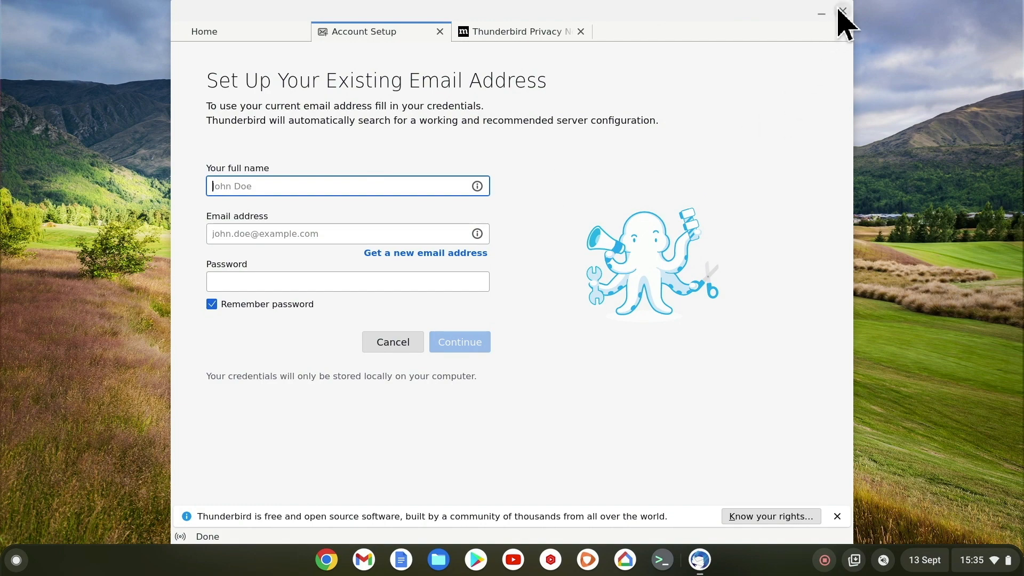
click(843, 12)
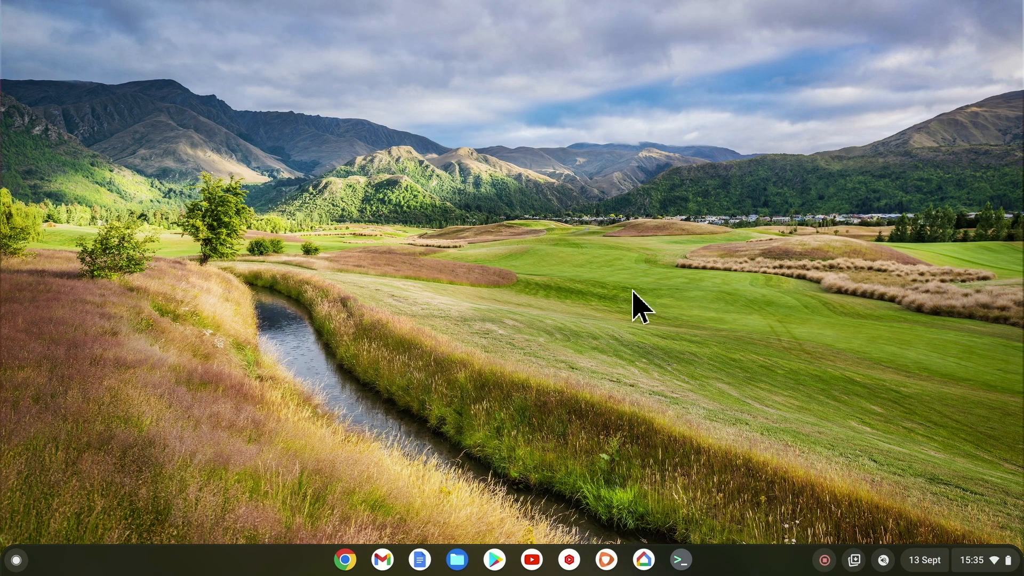